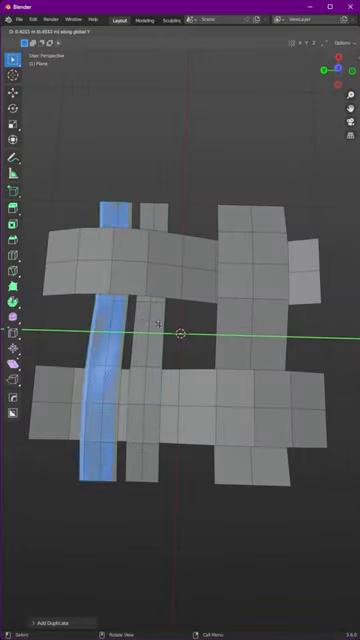
- Subdivide the selected open-topped box at level 4 (Ctrl+4) into a smooth rounded bowl
click(32, 20)
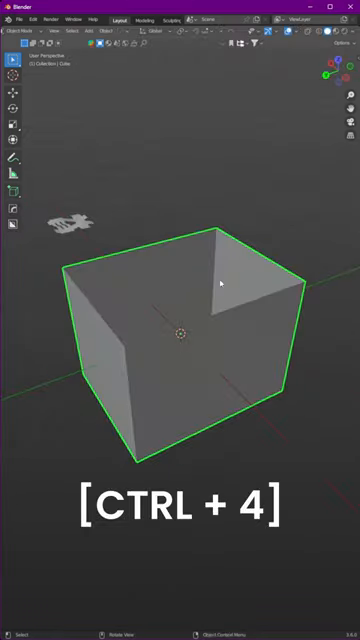
key(ctrl+4)
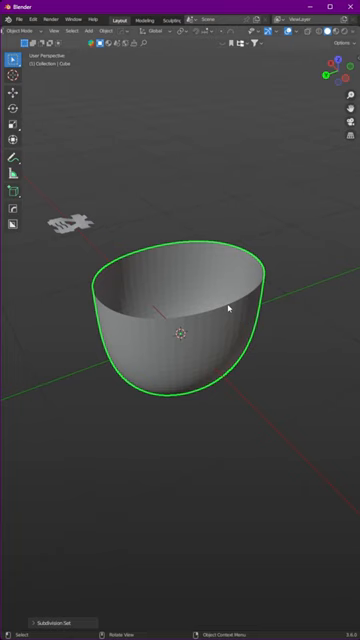
key(n)
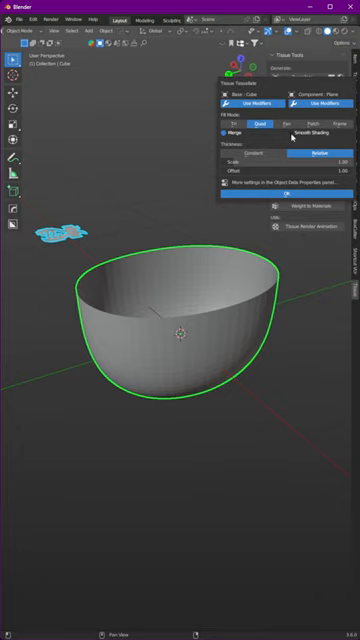
- Run Tissue's Tessellate to spread the tile pattern densely over the bowl
click(284, 194)
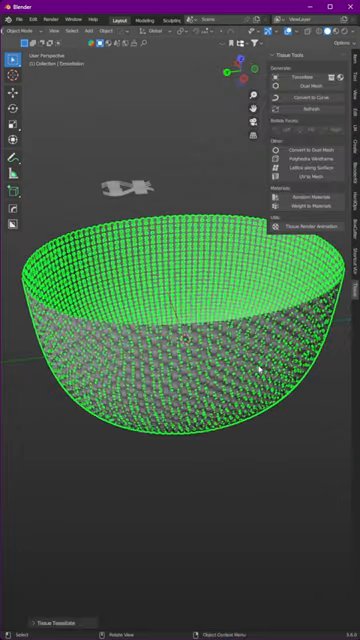